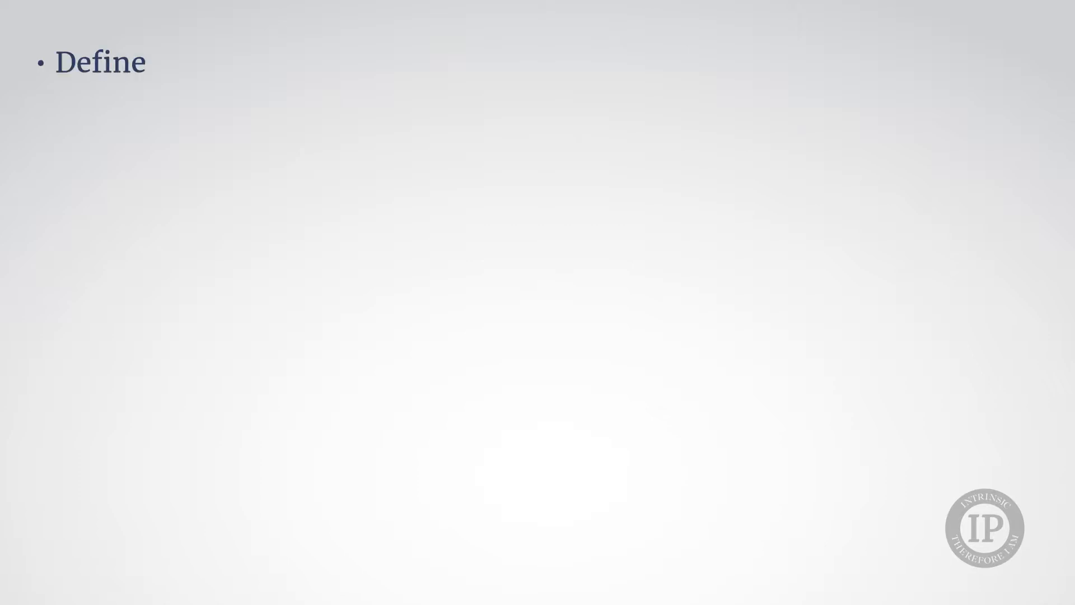
pyautogui.write('happiness for yourself')
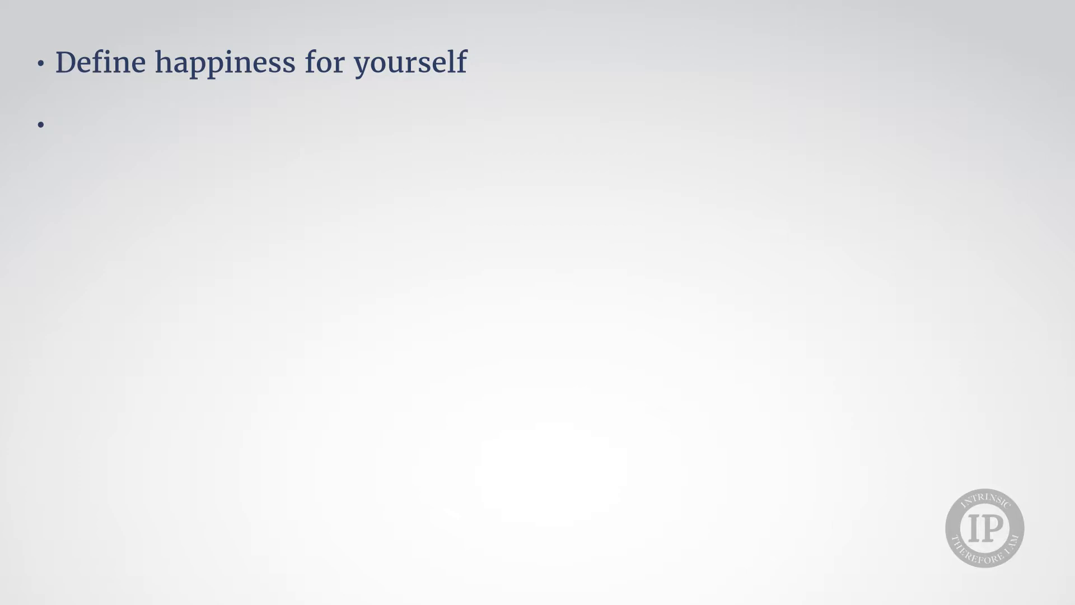
pyautogui.write('5 elements:')
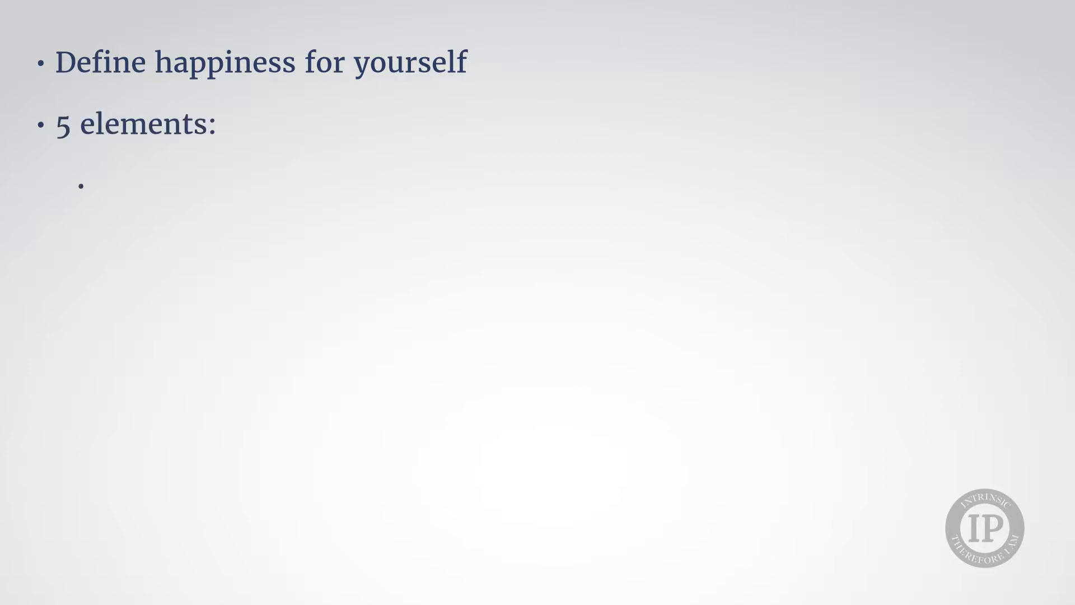
pyautogui.write('Who you are')
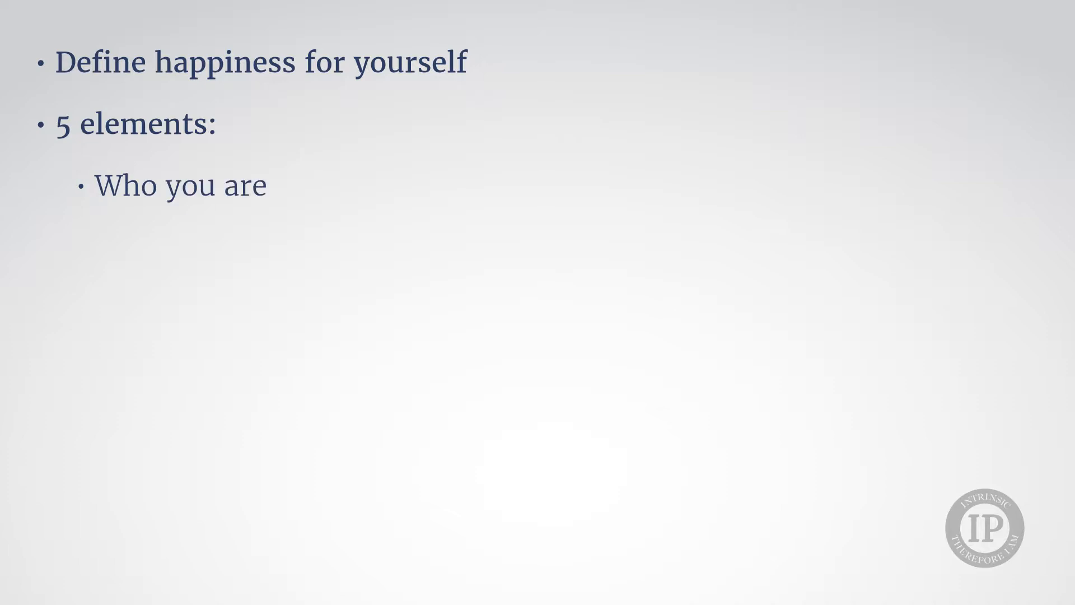
pyautogui.write(', your attributes')
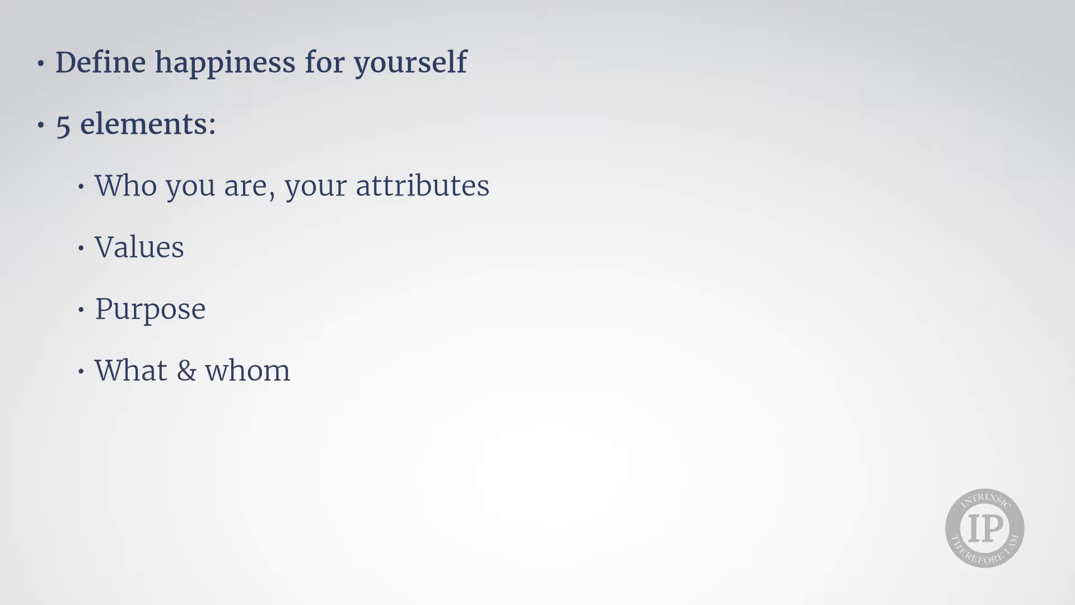
pyautogui.write('you care for')
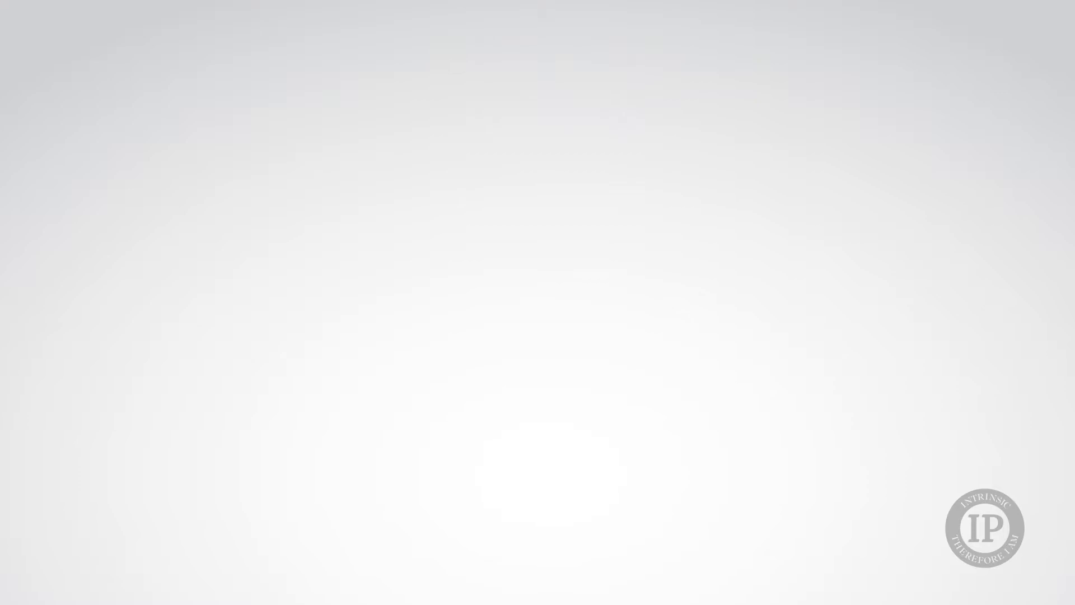
pyautogui.write('Any situation')
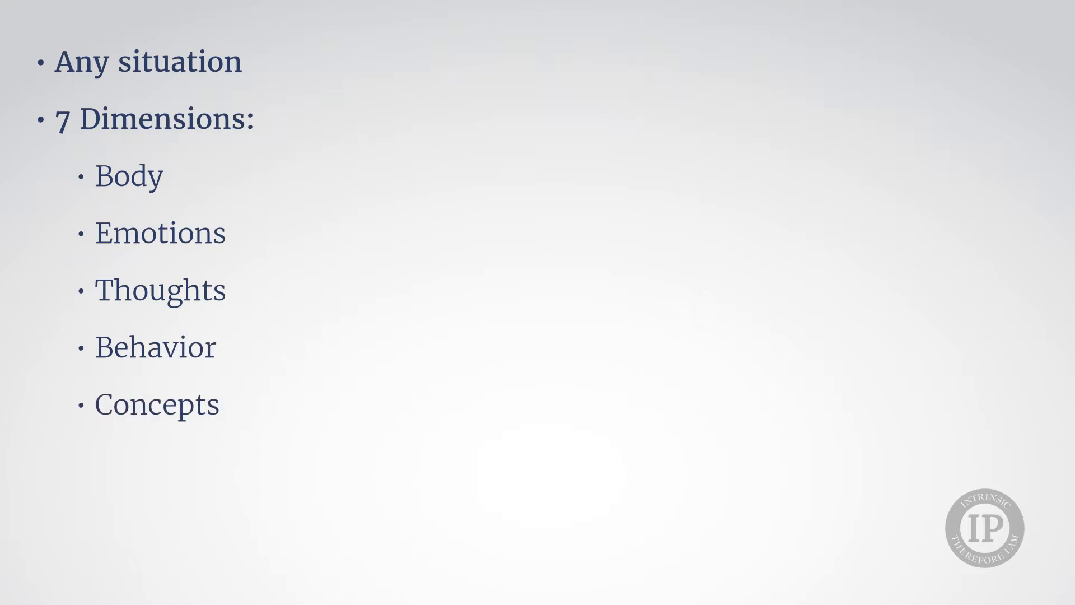
pyautogui.write('Mec')
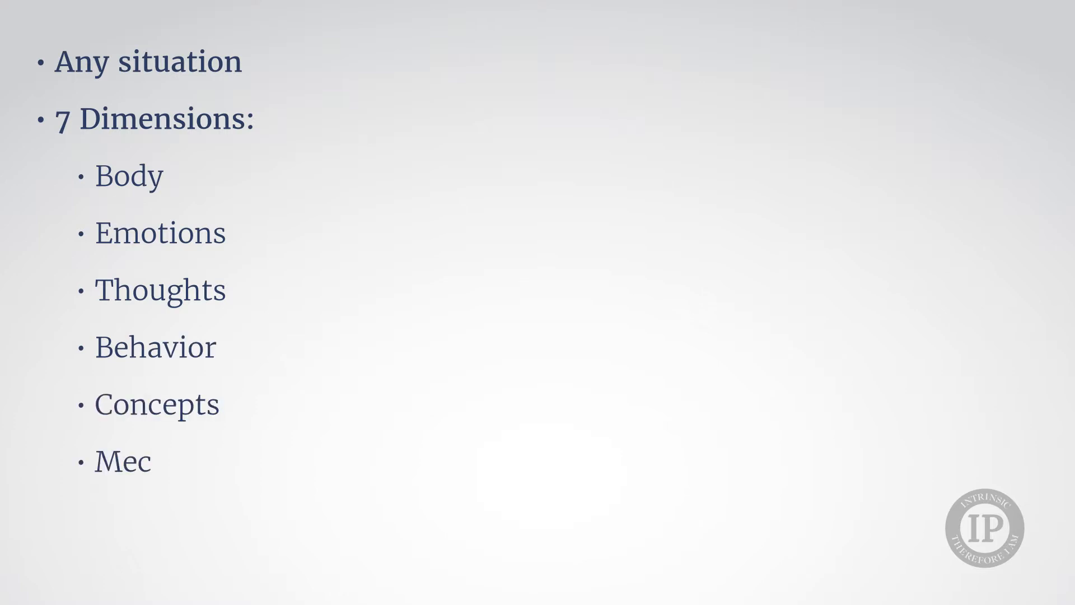
pyautogui.write('hanisms you use')
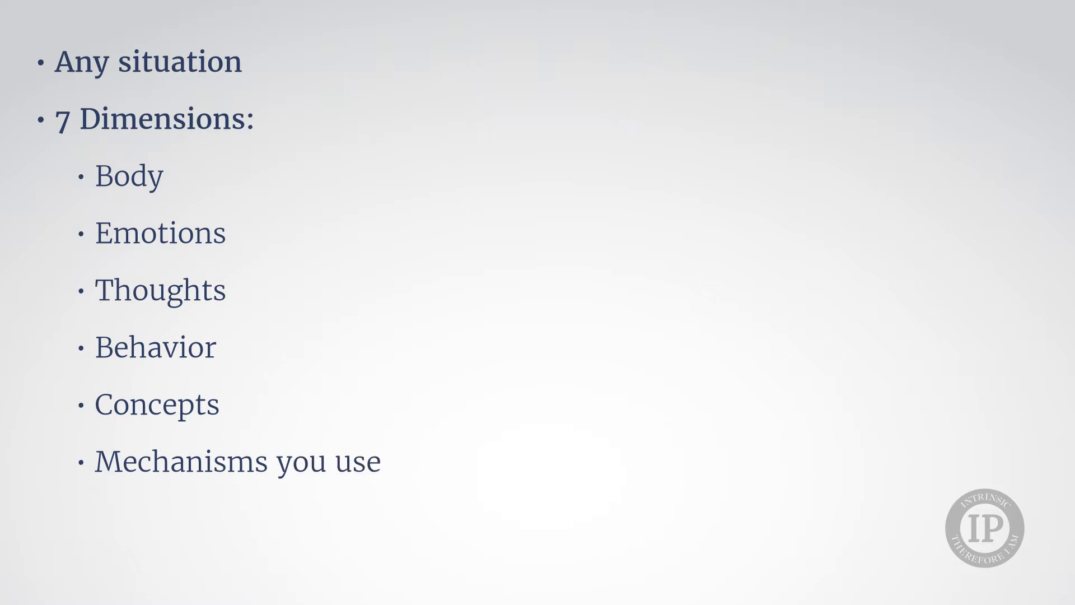
pyautogui.write('Intrinsic/Extrins')
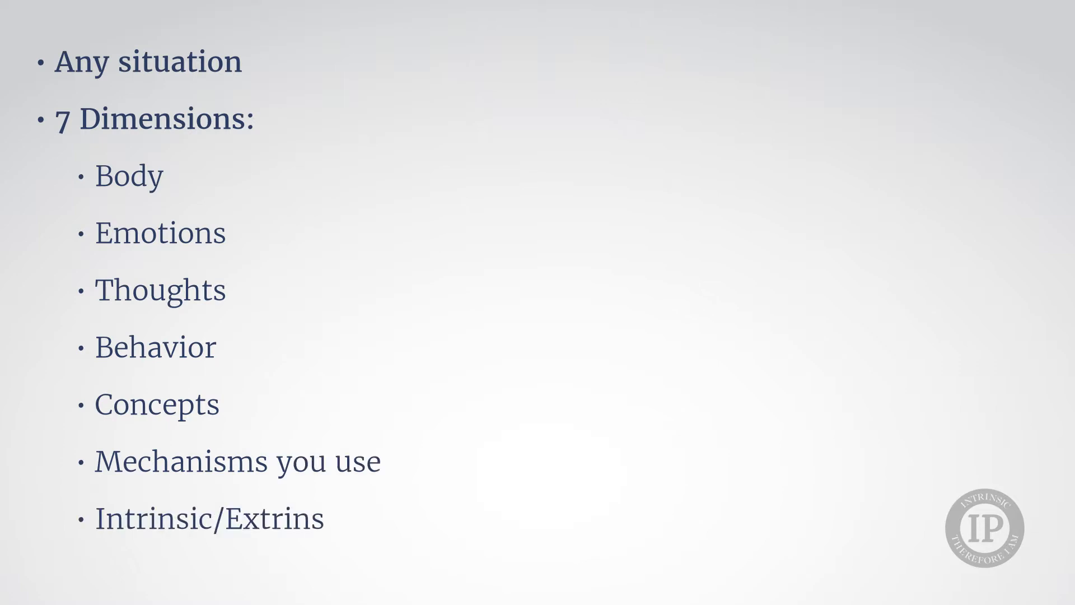
pyautogui.write('ic mode')
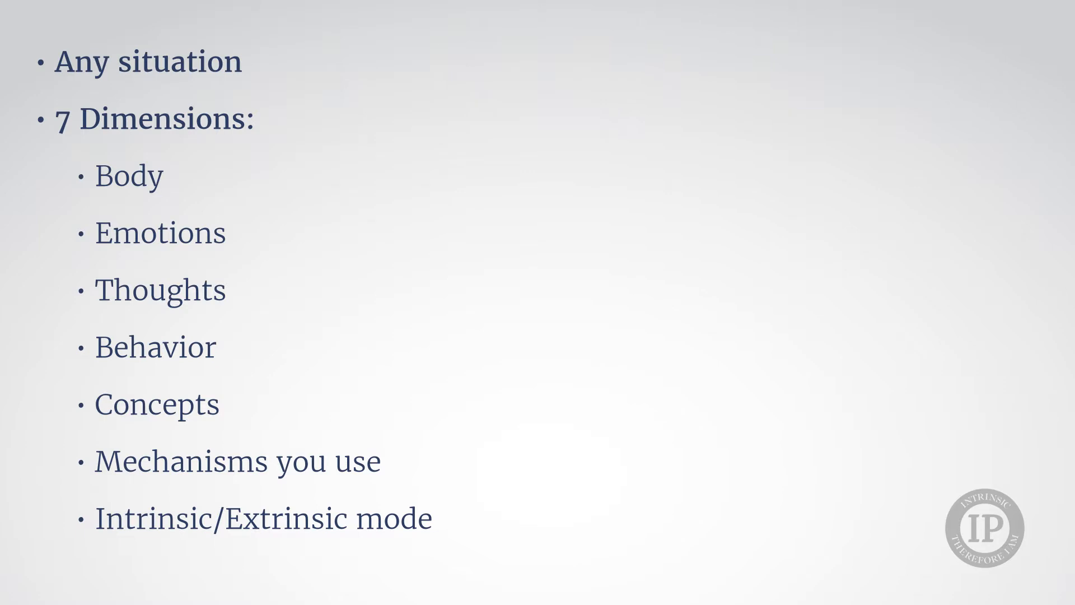
pyautogui.press('right')
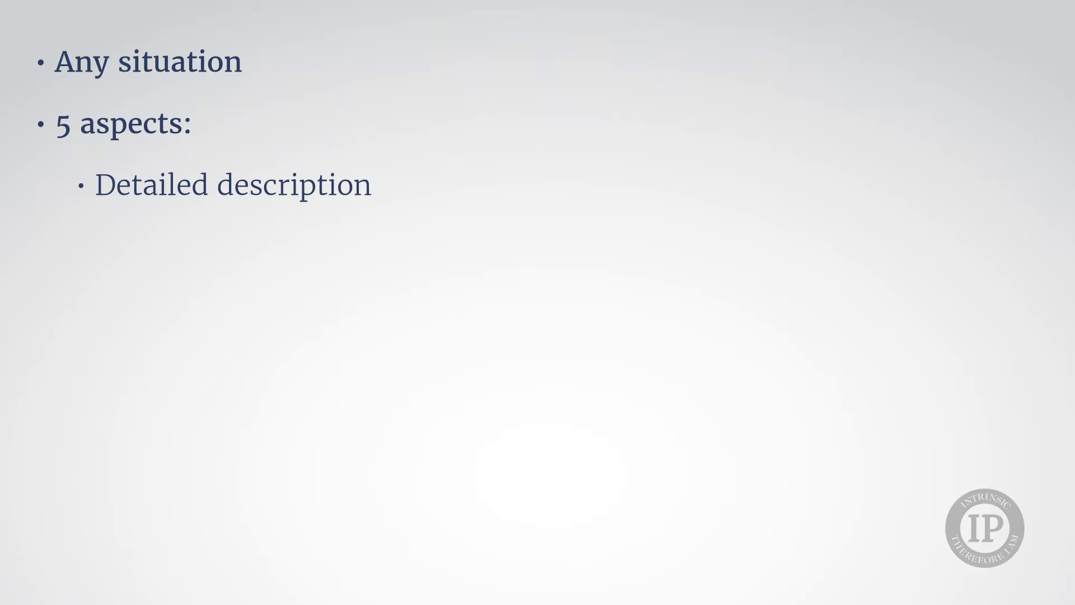
pyautogui.write('Its orga')
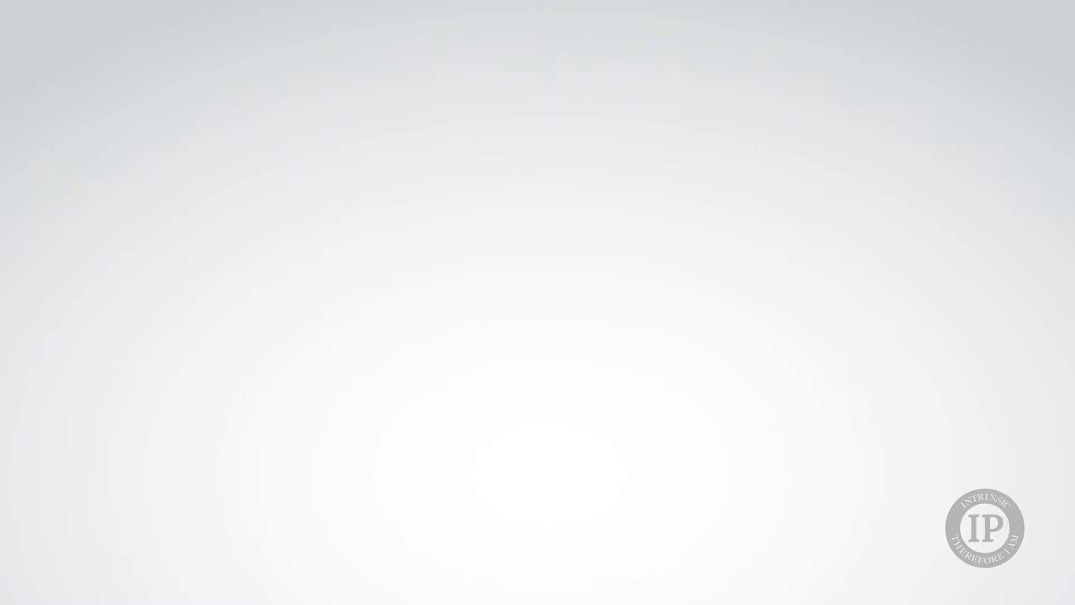
pyautogui.write('A')
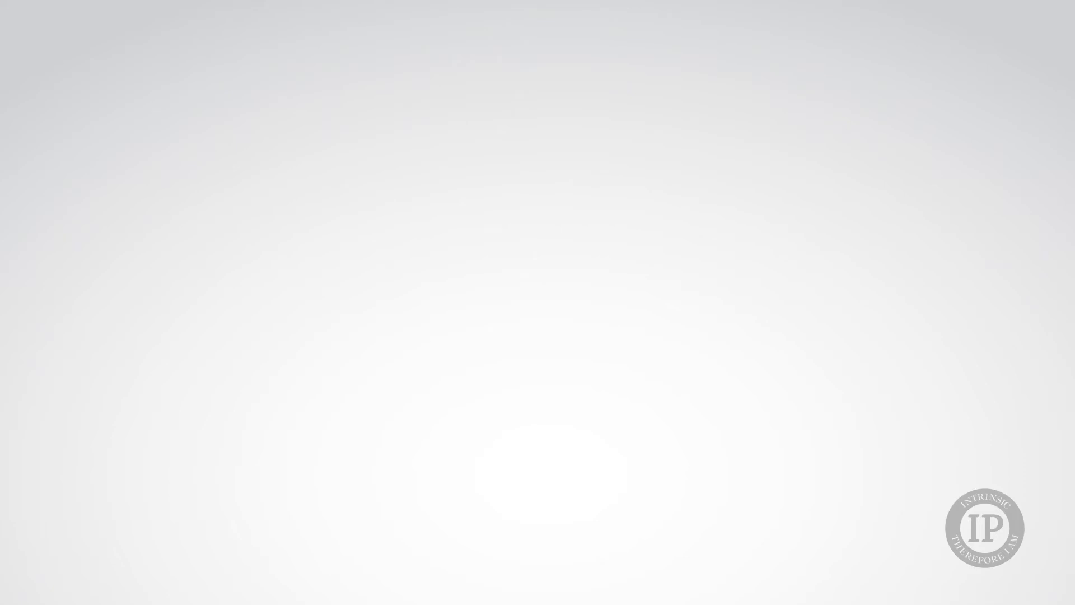
pyautogui.write('Any situ')
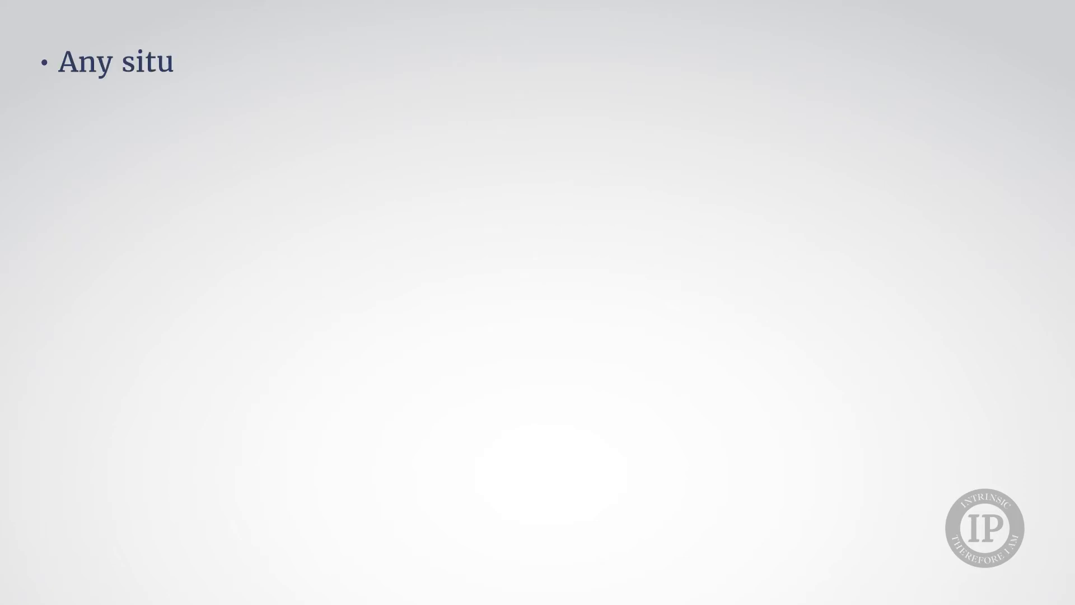
pyautogui.write('Choose what brings happiness')
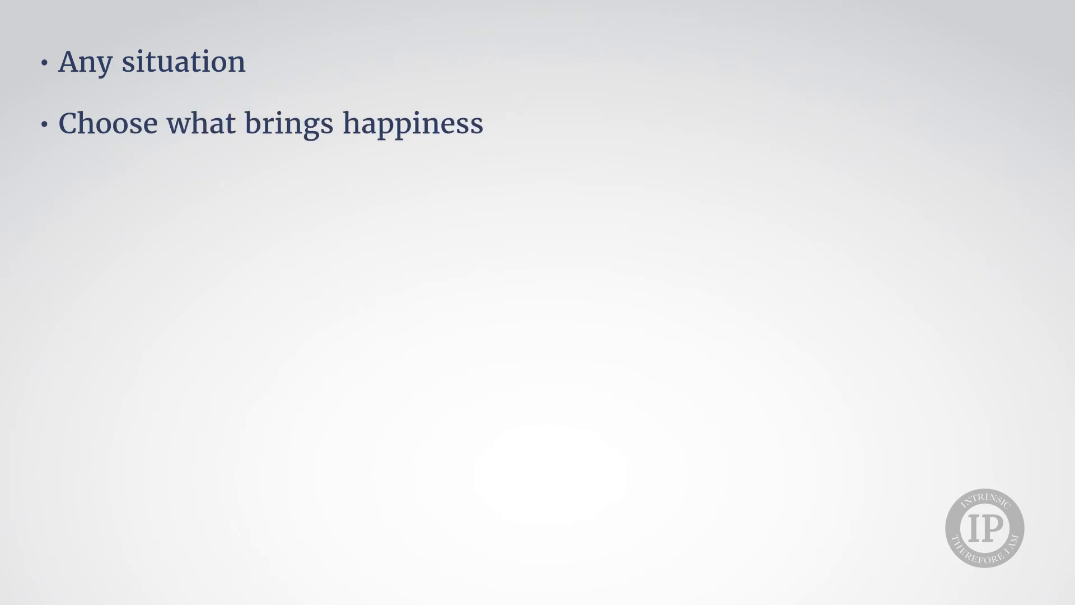
pyautogui.write('Let go of what bl')
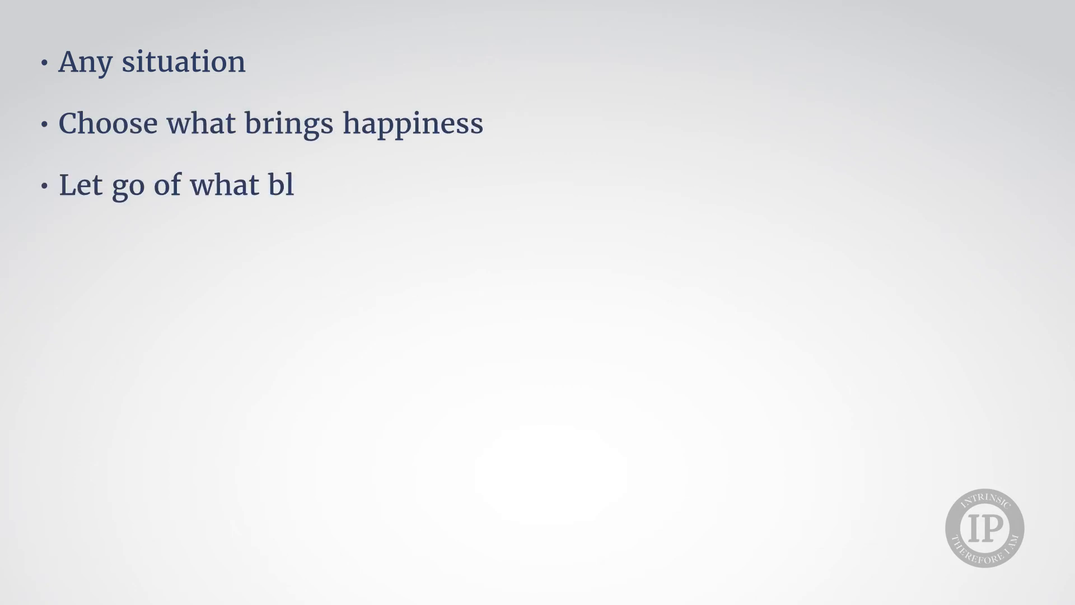
pyautogui.write('ocks happiness')
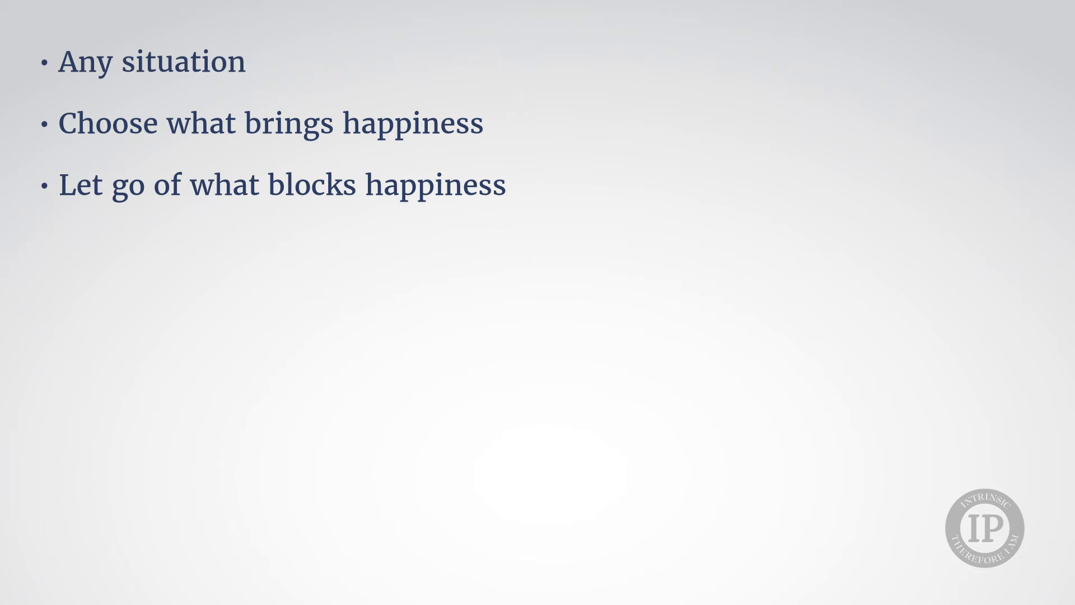